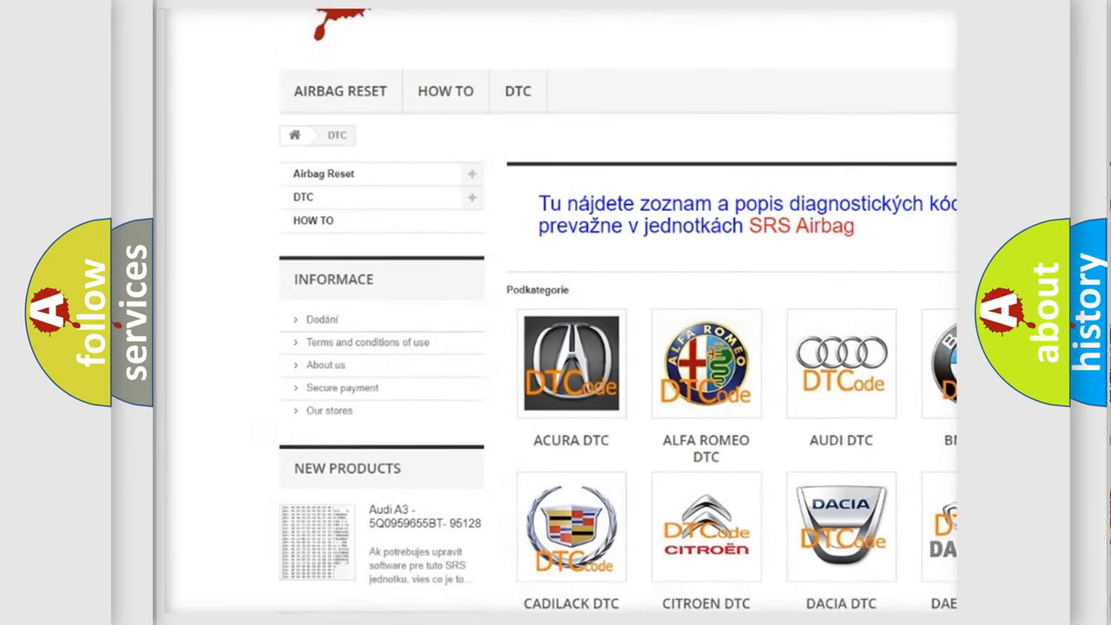
Step: Scroll past the car-make DTC category grid to the list of B-series codes
scroll(down, 3)
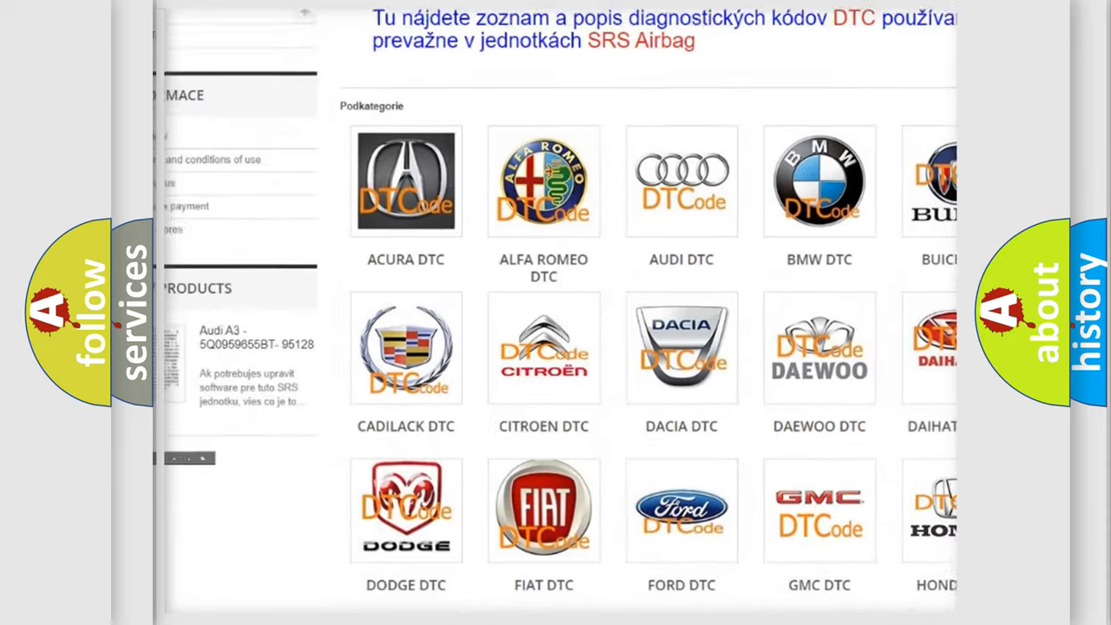
scroll(down, 3)
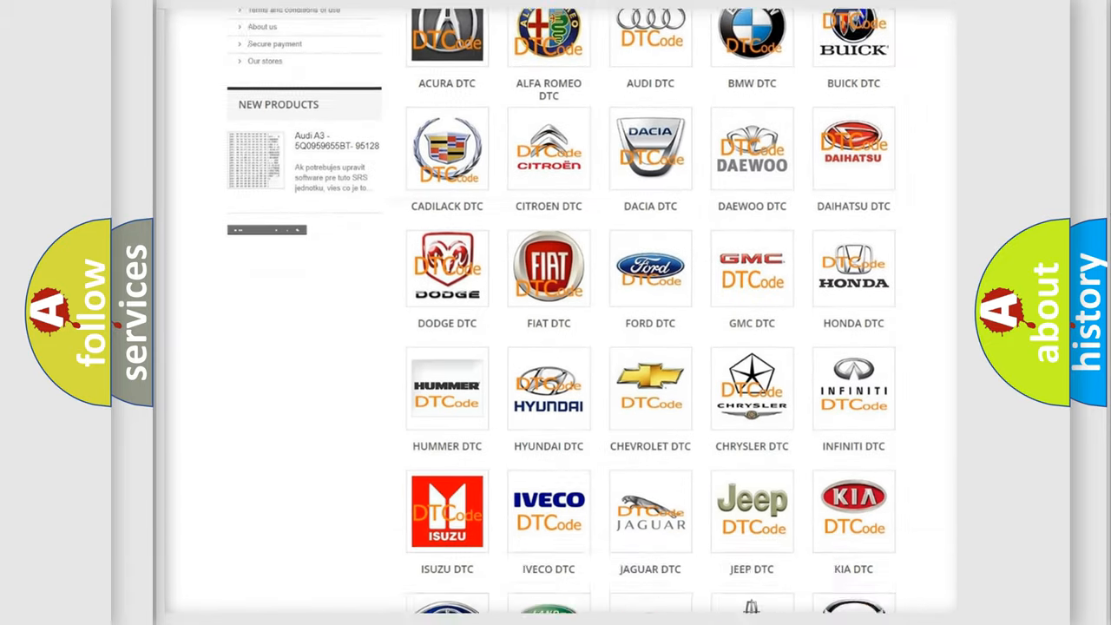
scroll(down, 3)
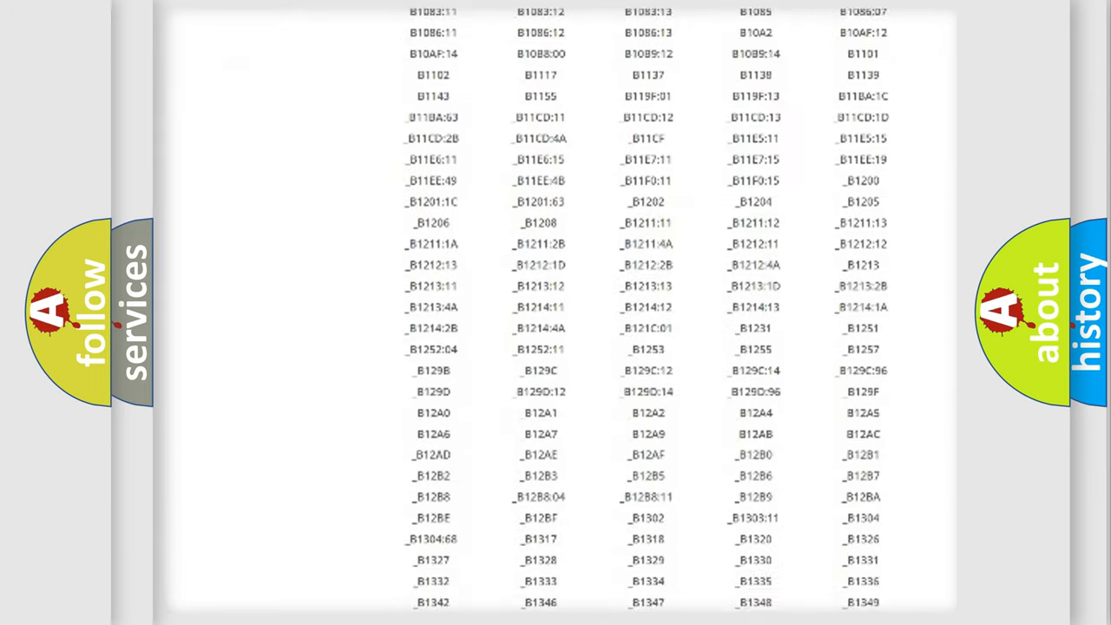
scroll(down, 3)
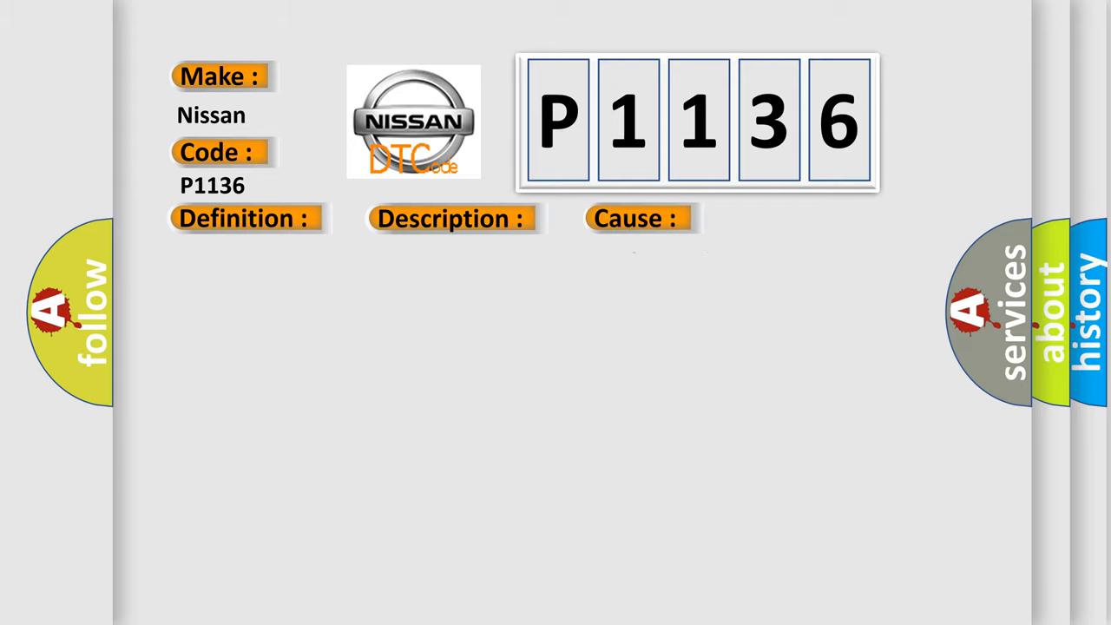
Step: Reveal the P1136 cause: combination switch assembly (windshield wiper switch) wire harness
click(636, 218)
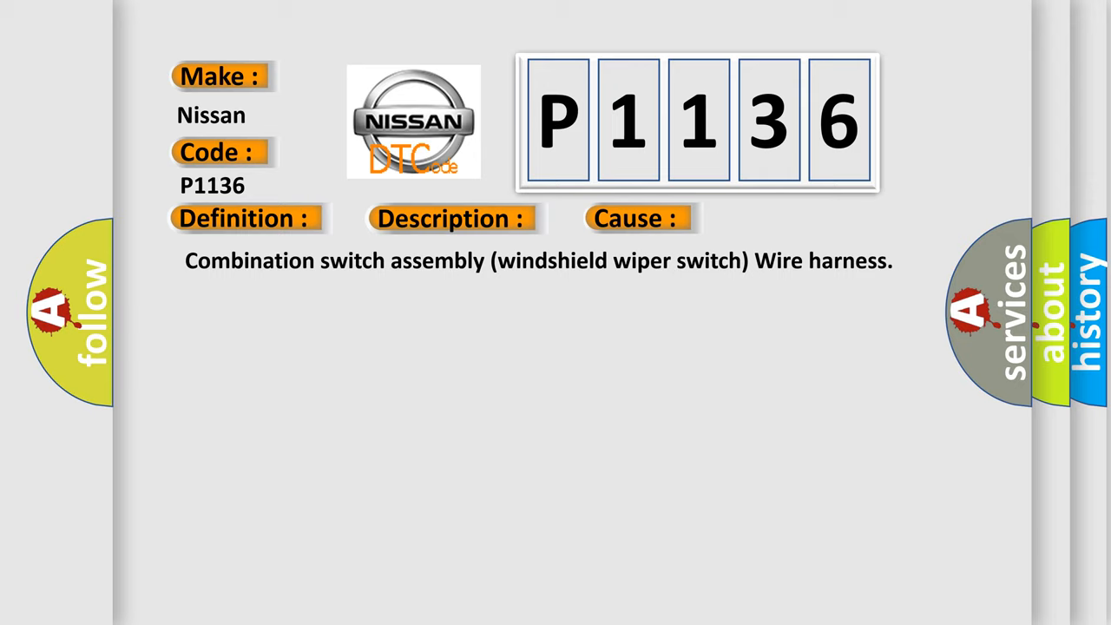